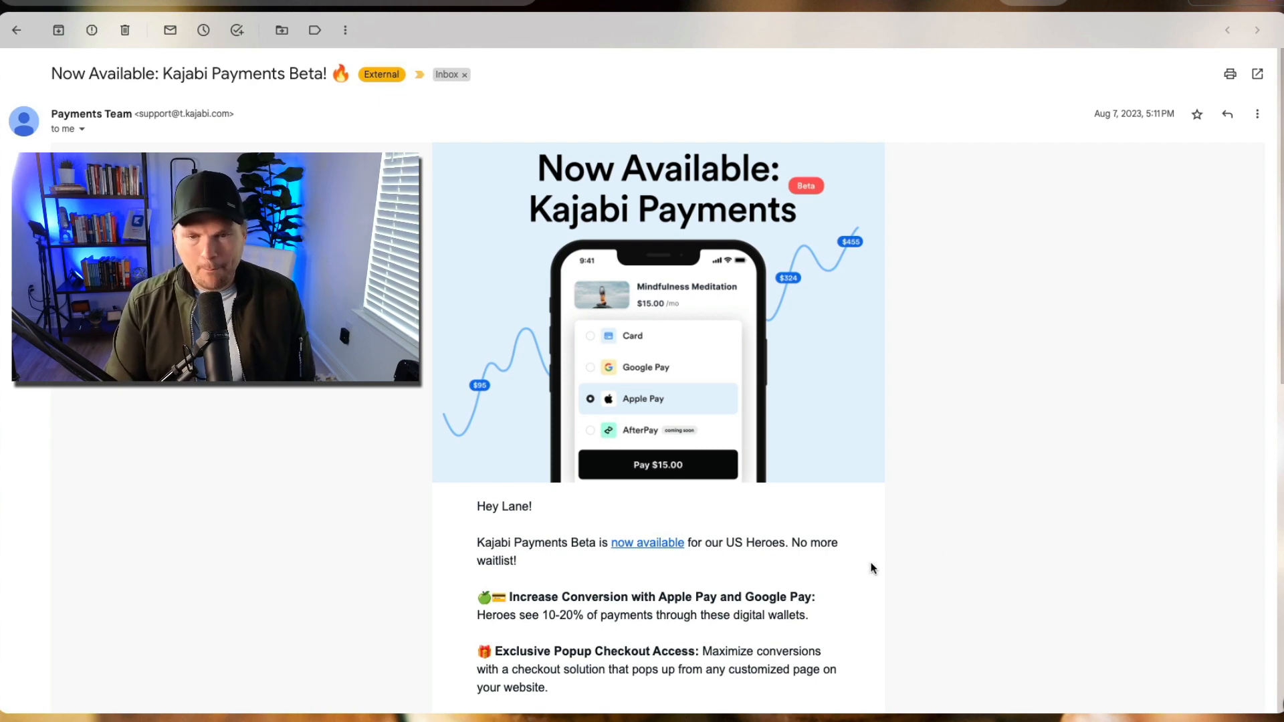
{"action": "mouse_move", "coordinate": [653, 563]}
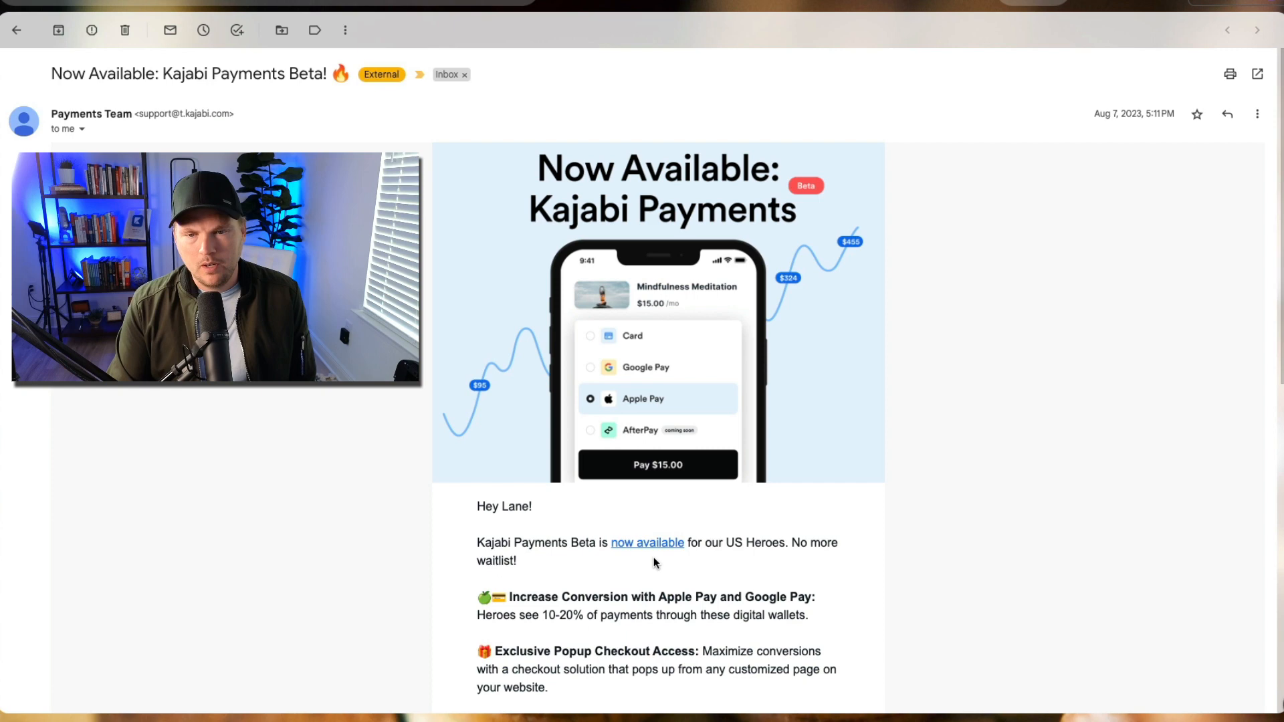
{"action": "mouse_move", "coordinate": [929, 569]}
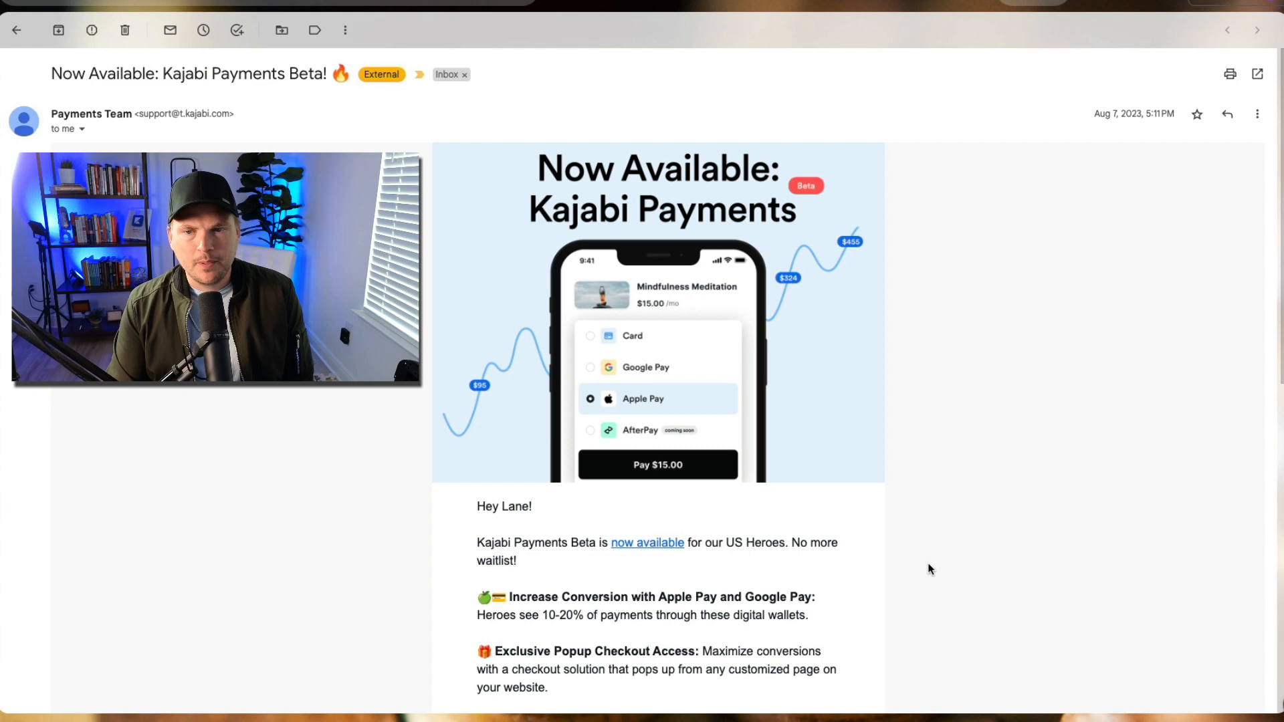
- Go to Payment integrations settings from the email and start connecting Kajabi Payments
{"action": "scroll", "scroll_direction": "up", "scroll_amount": 3}
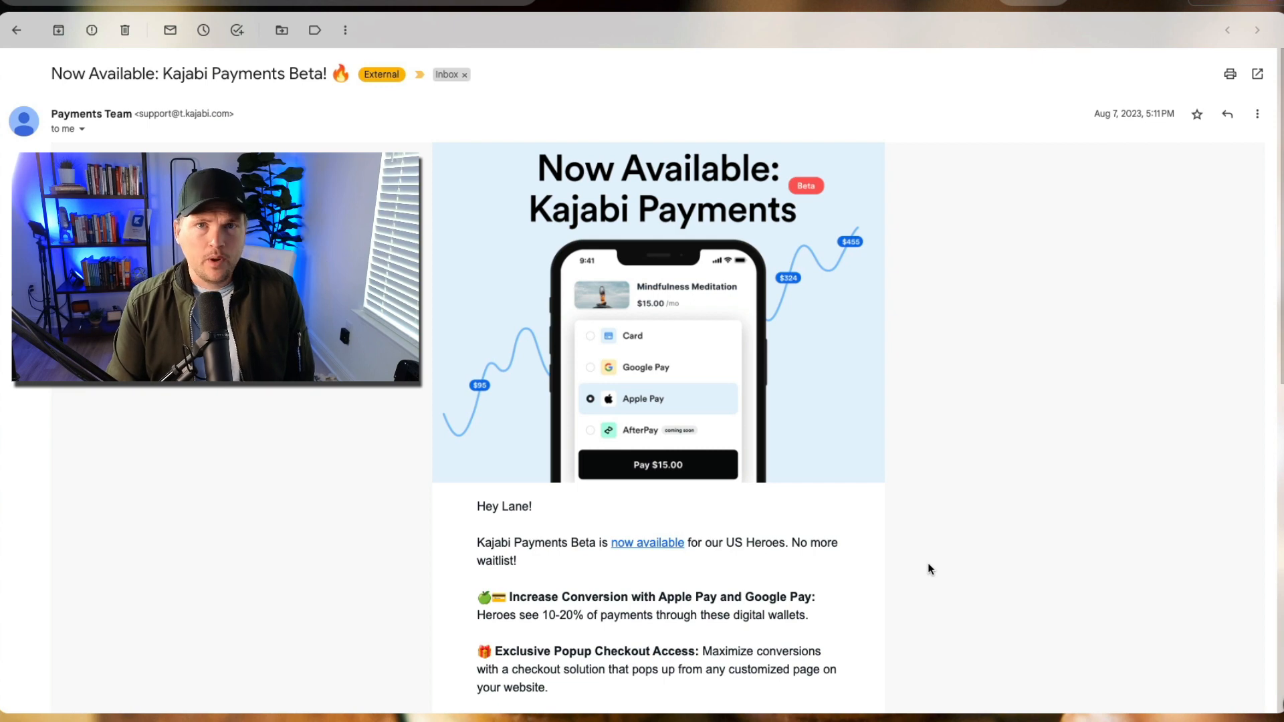
{"action": "scroll", "scroll_direction": "down", "scroll_amount": 3}
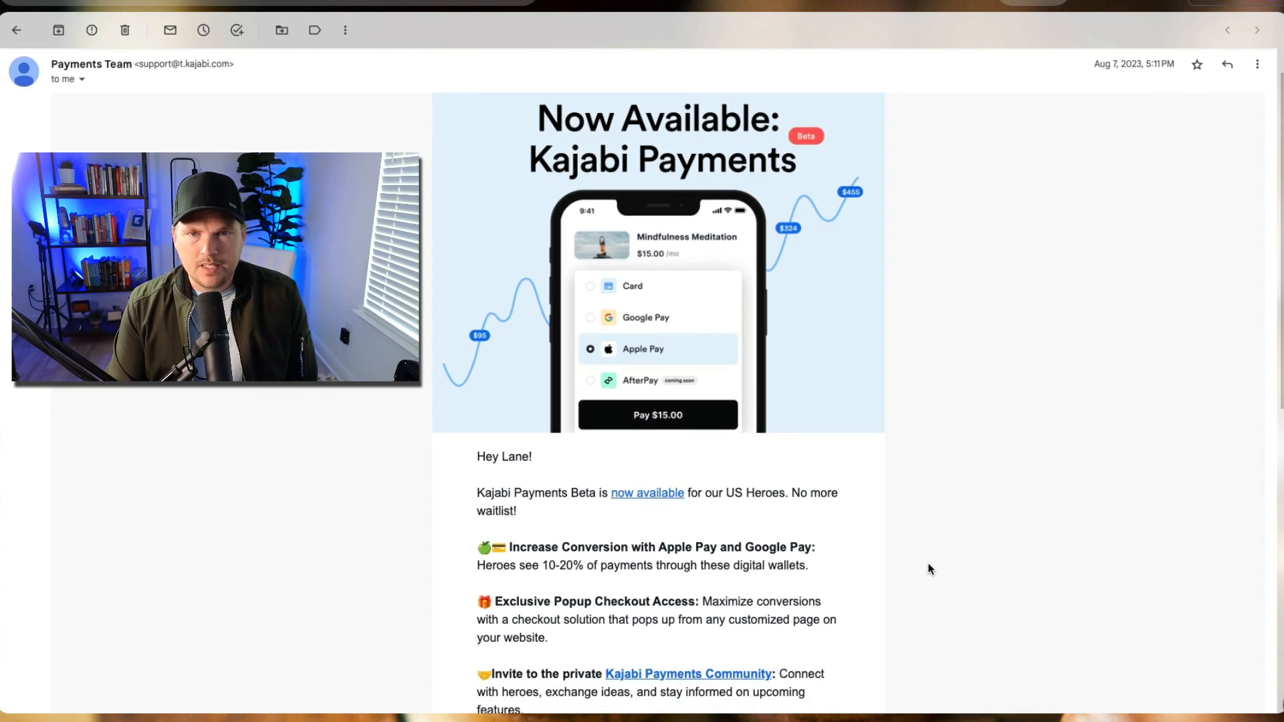
{"action": "scroll", "scroll_direction": "down", "scroll_amount": 3}
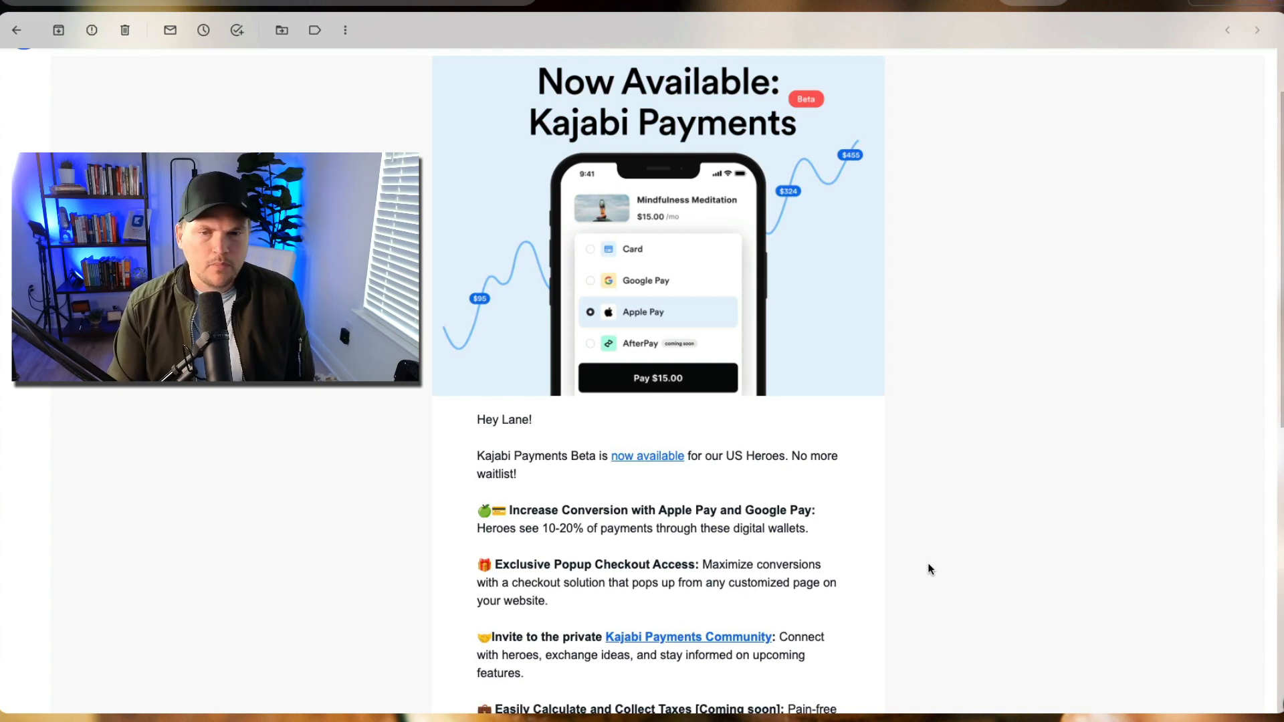
{"action": "mouse_move", "coordinate": [580, 490]}
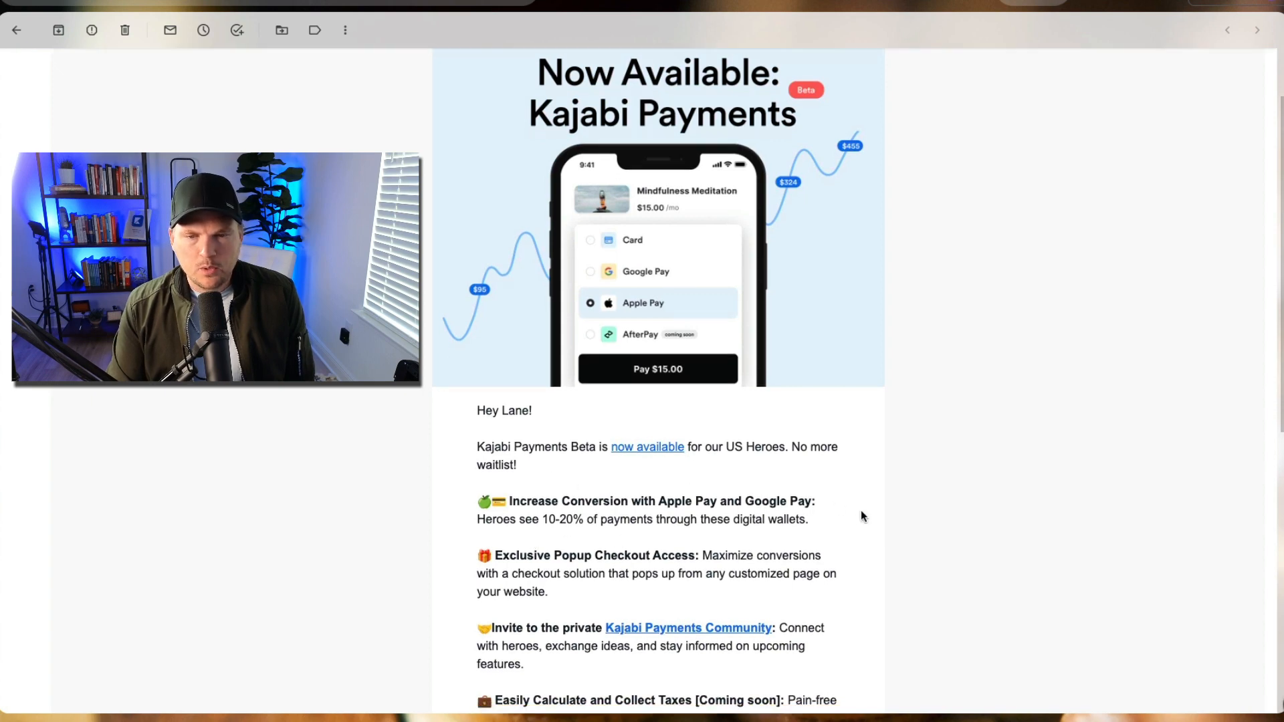
{"action": "scroll", "scroll_direction": "down", "scroll_amount": 3}
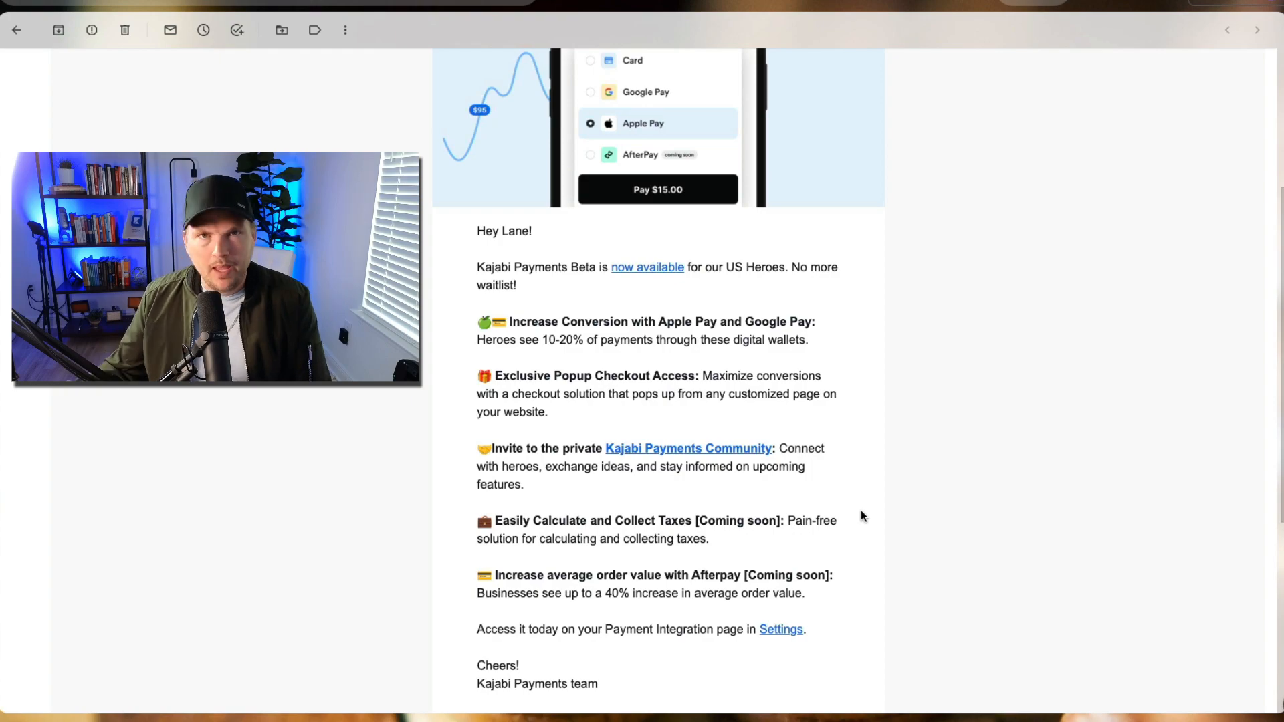
{"action": "left_click", "coordinate": [779, 629]}
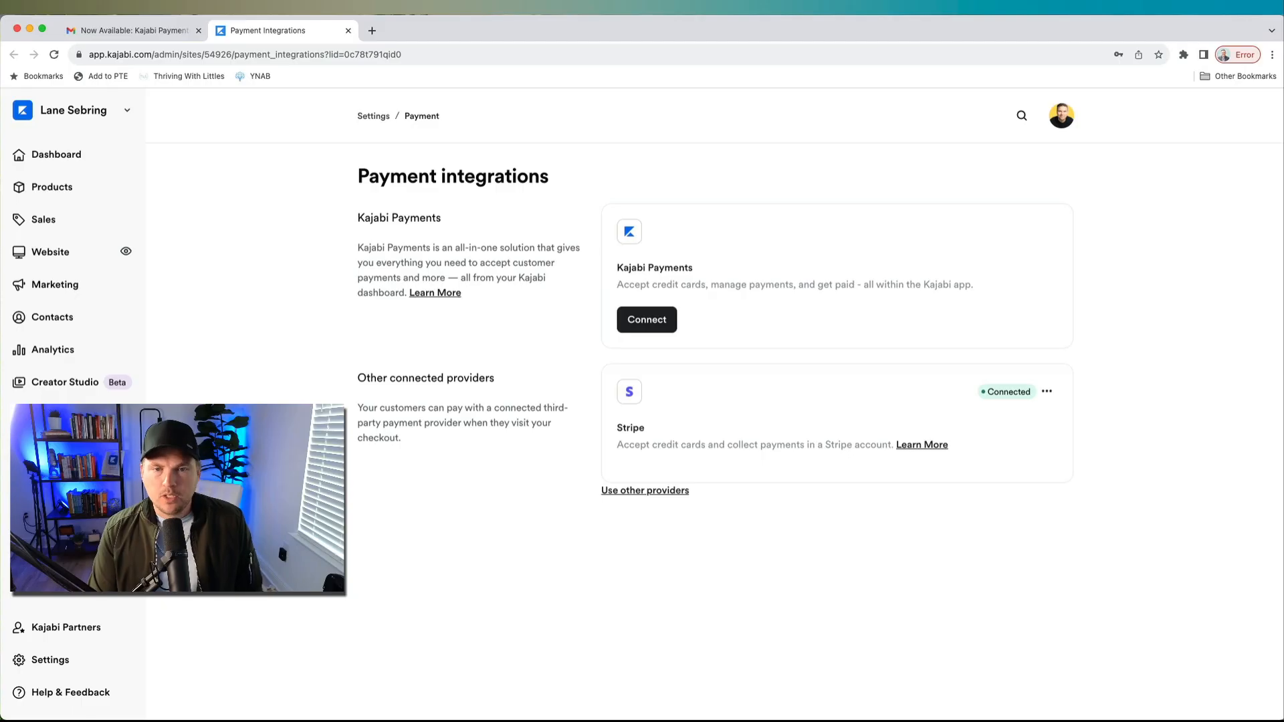
{"action": "mouse_move", "coordinate": [457, 394]}
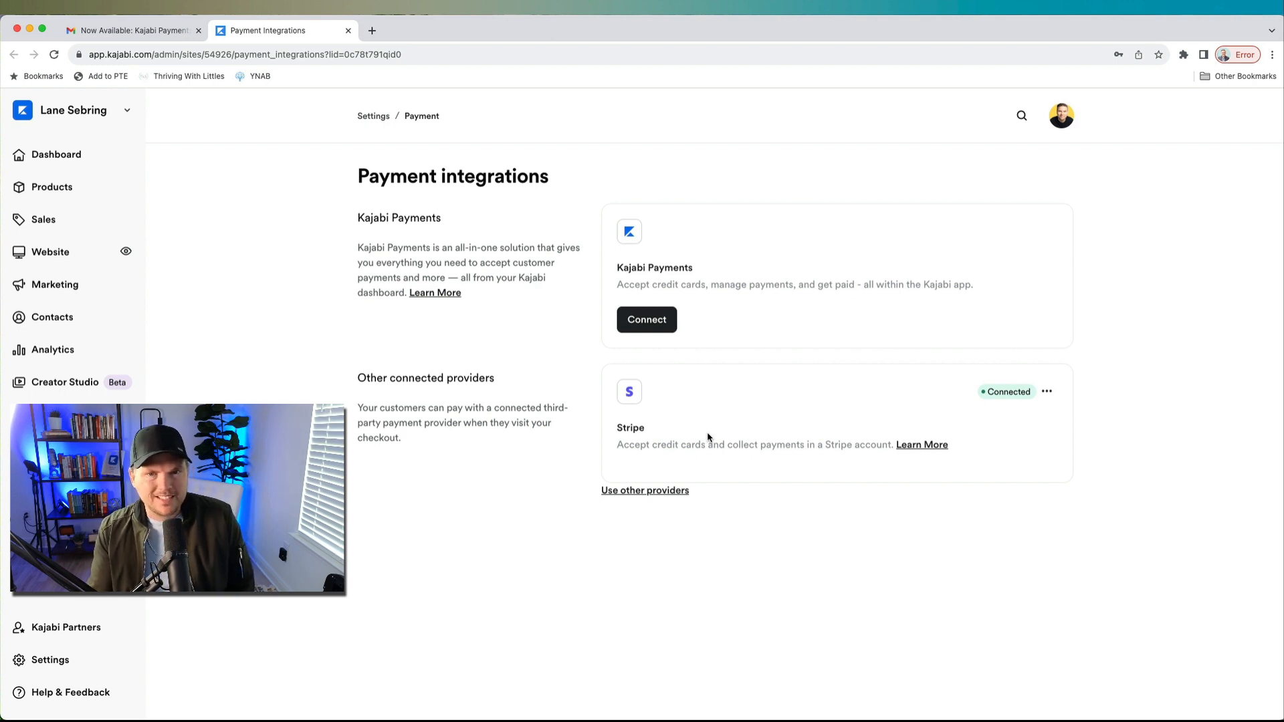
{"action": "left_click", "coordinate": [646, 320]}
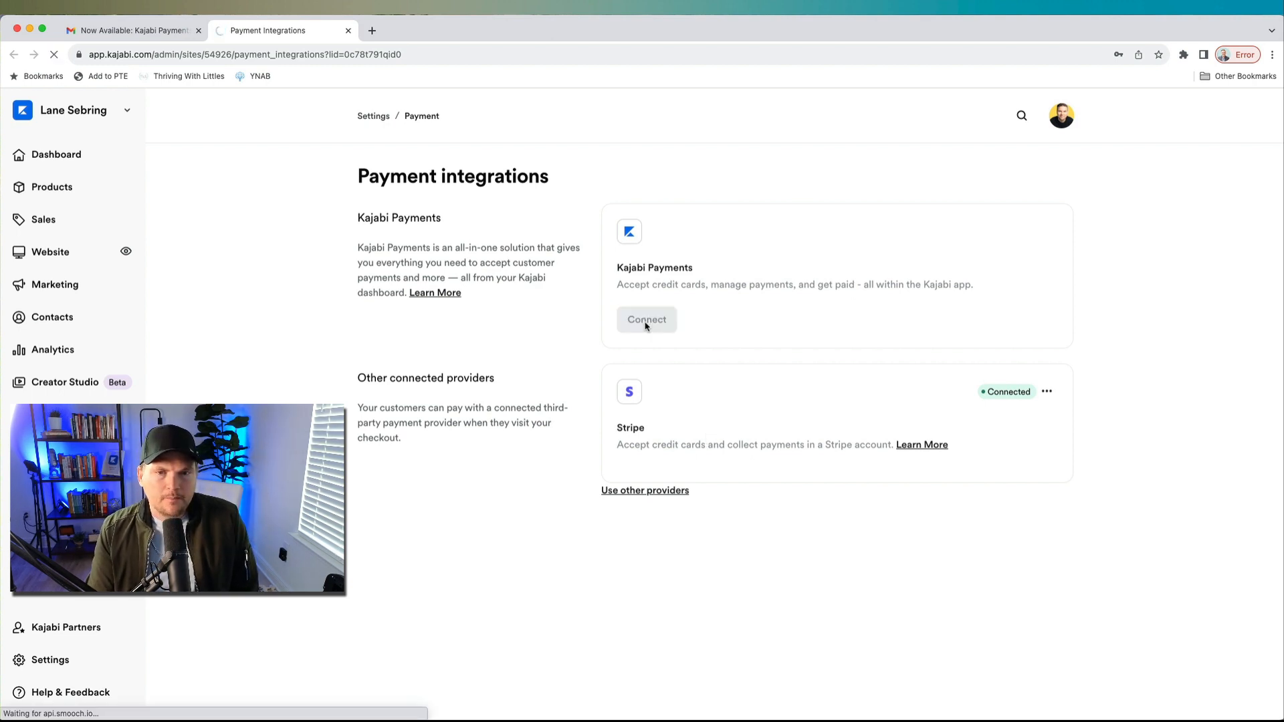
- Set business type to Company with Sole proprietorship structure and continue
{"action": "left_click", "coordinate": [646, 319]}
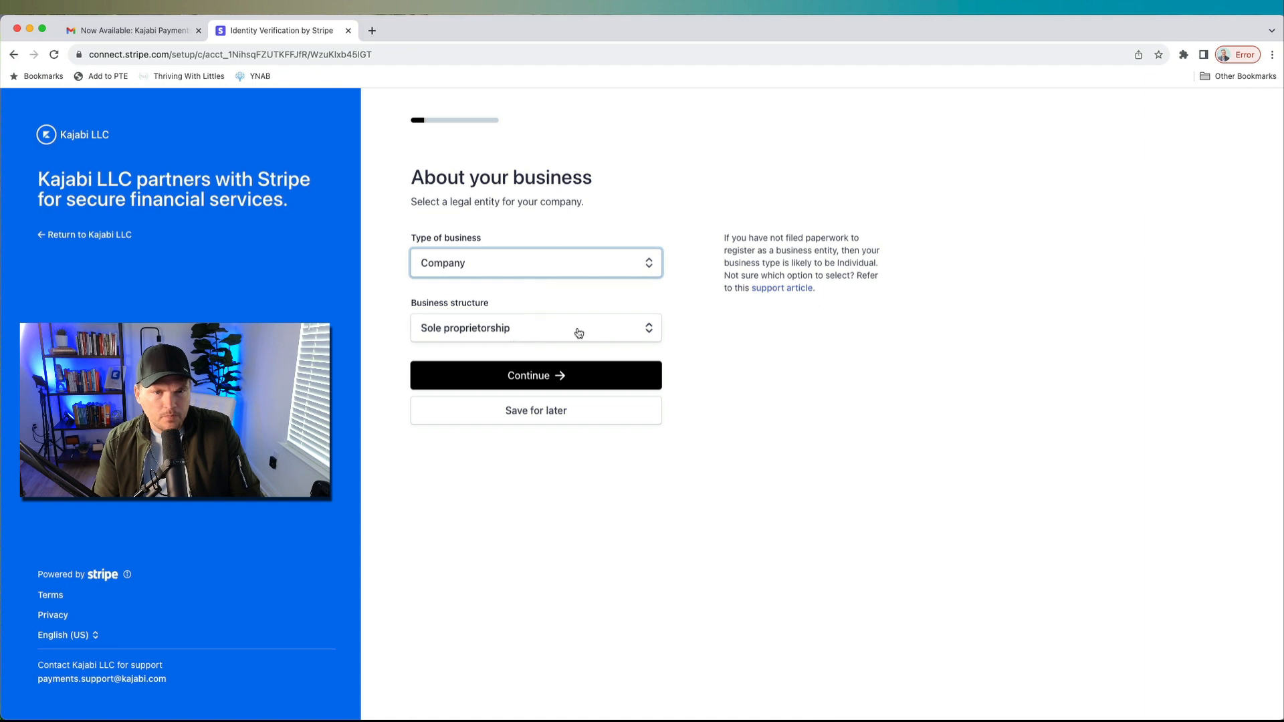
{"action": "left_click", "coordinate": [536, 328]}
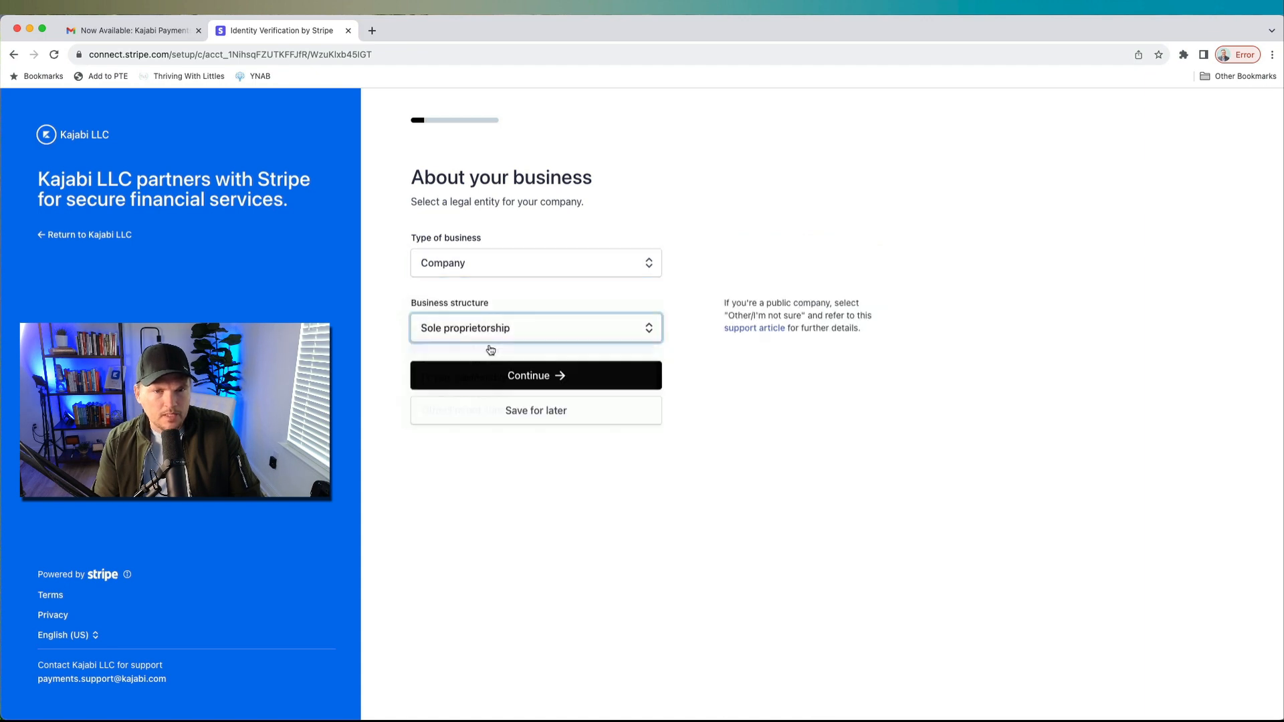
{"action": "left_click", "coordinate": [535, 375]}
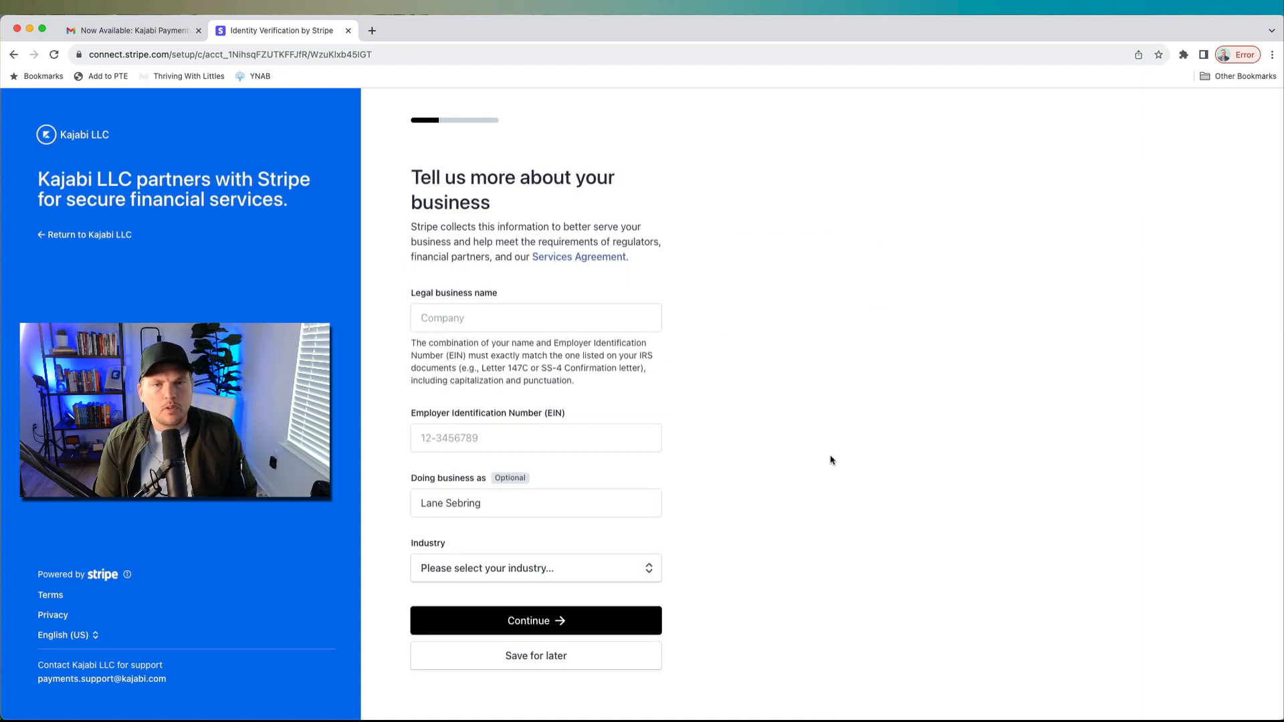
- Enter 'Lane' as the legal business name
{"action": "left_click", "coordinate": [536, 318]}
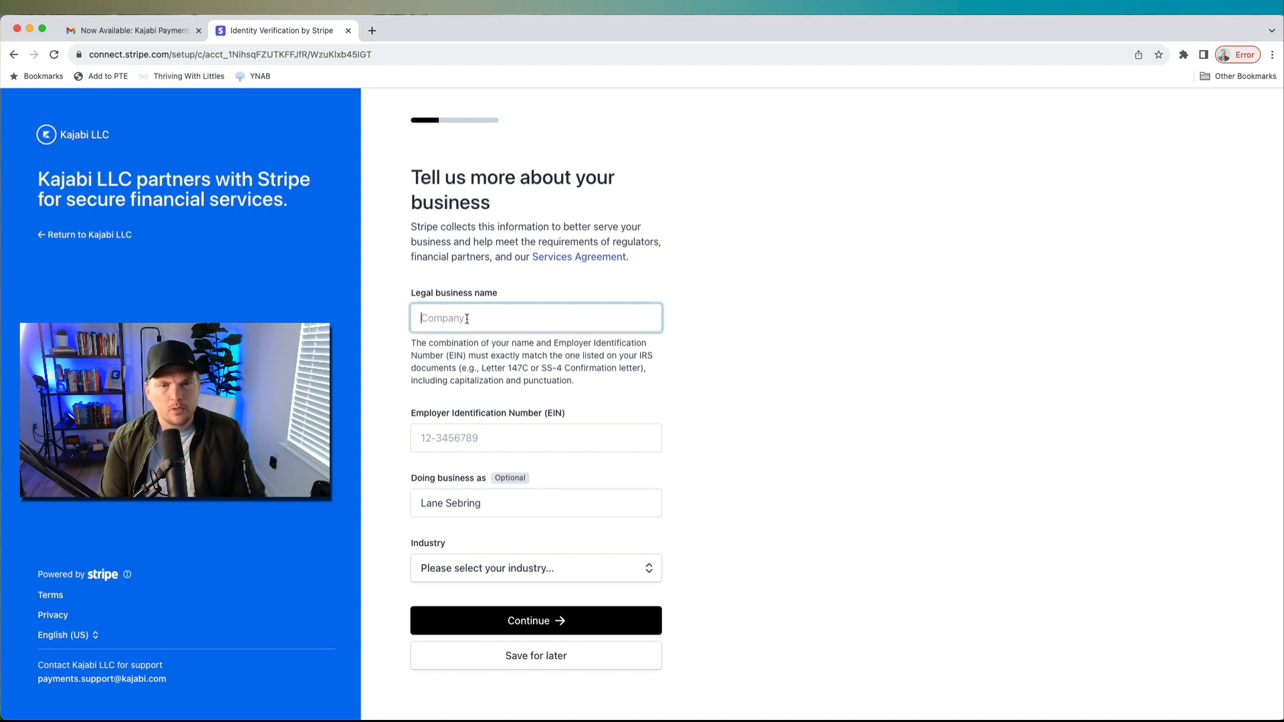
{"action": "type", "text": "Lane"}
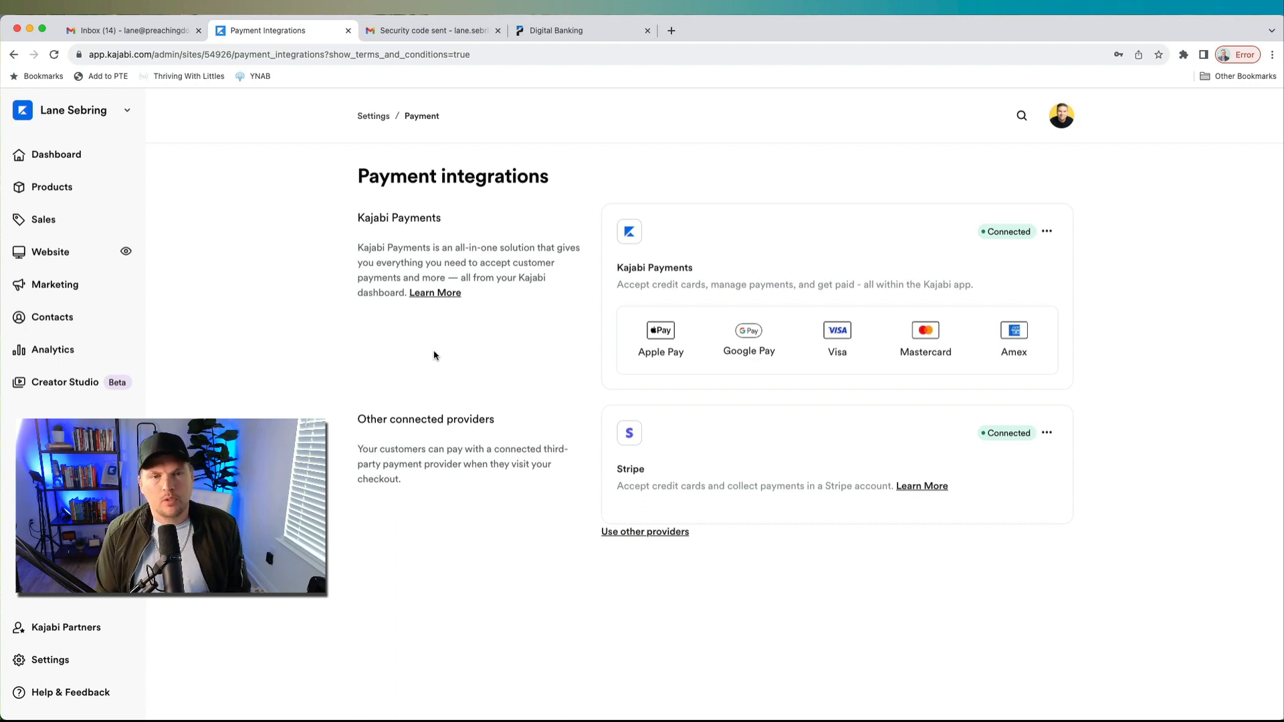
{"action": "mouse_move", "coordinate": [696, 265]}
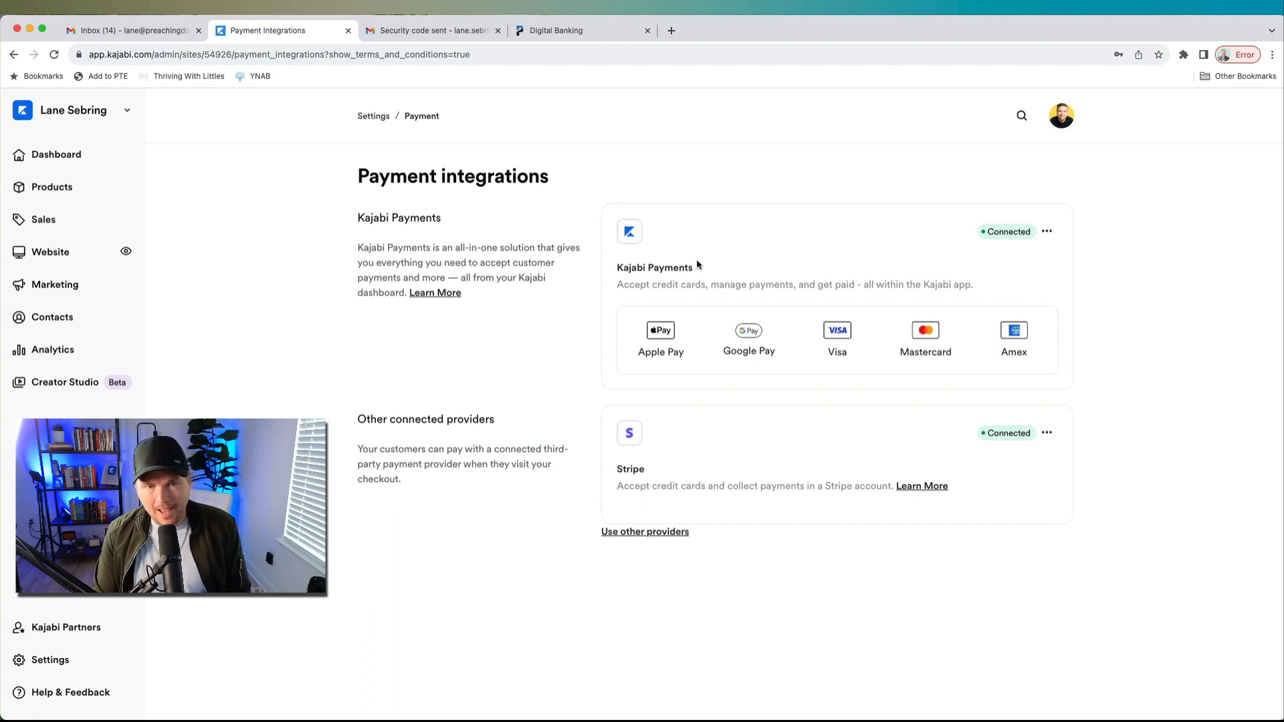
{"action": "mouse_move", "coordinate": [679, 247]}
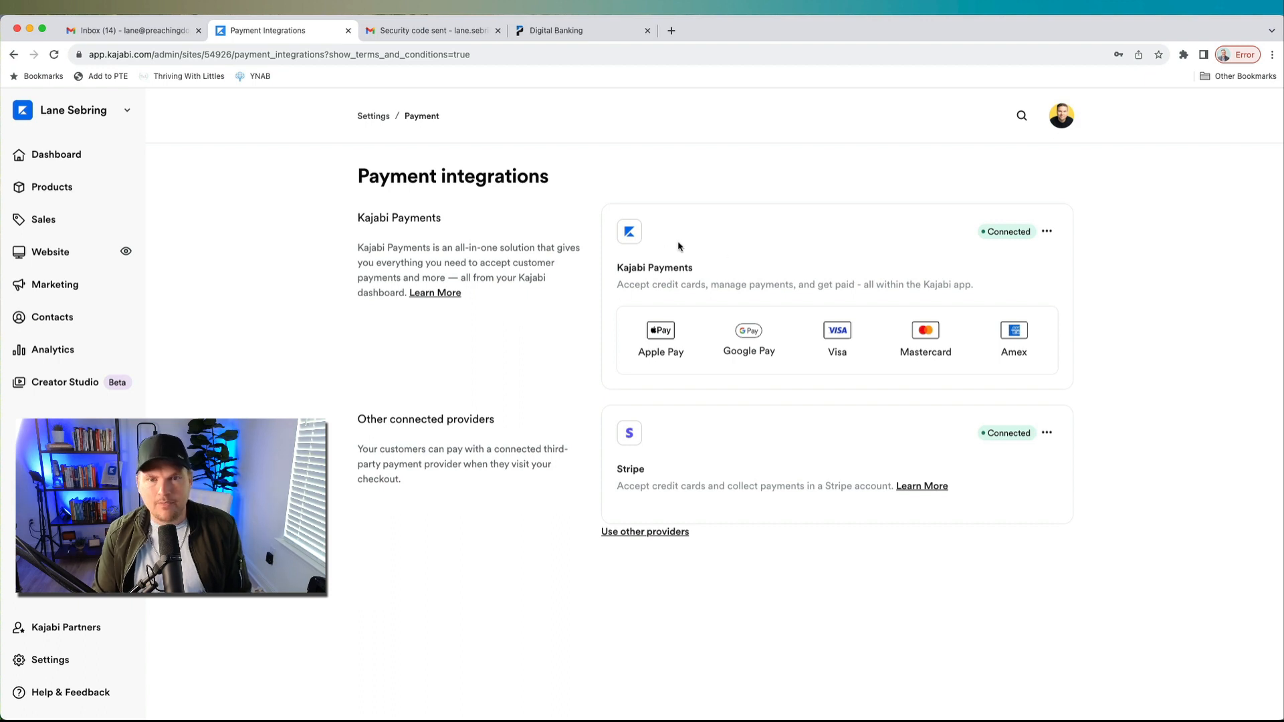
{"action": "mouse_move", "coordinate": [670, 217]}
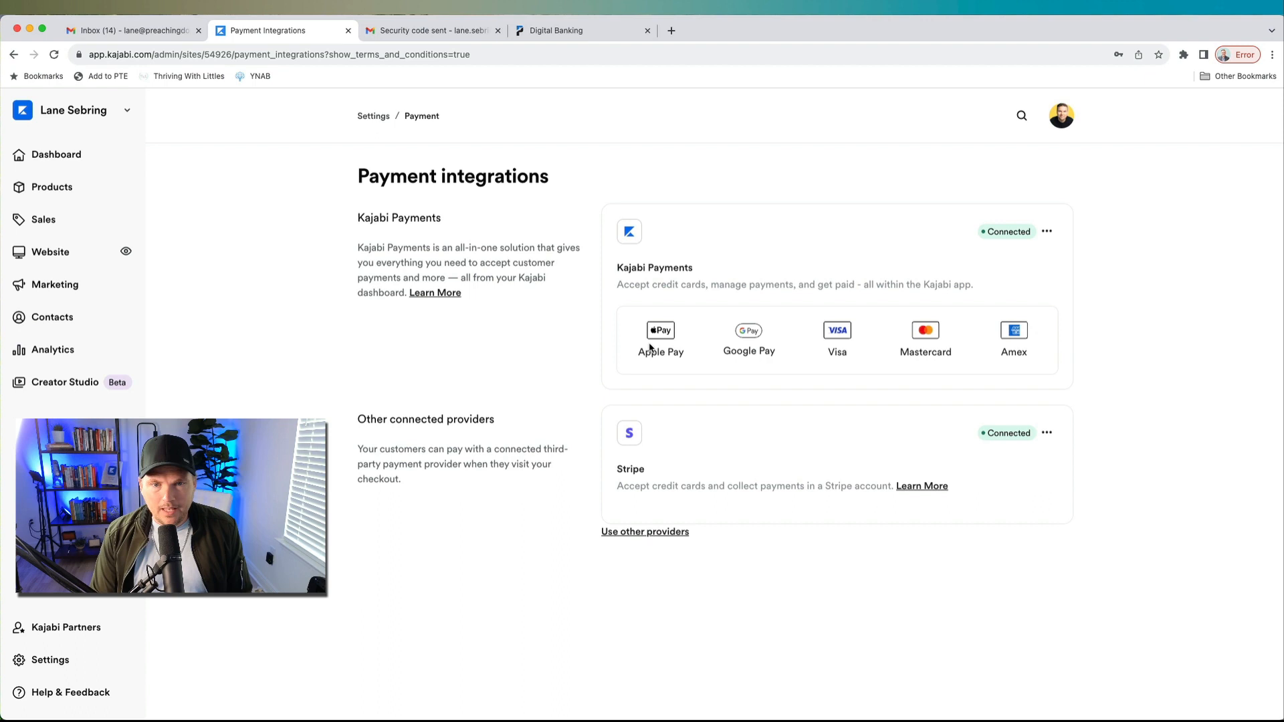
{"action": "mouse_move", "coordinate": [741, 353]}
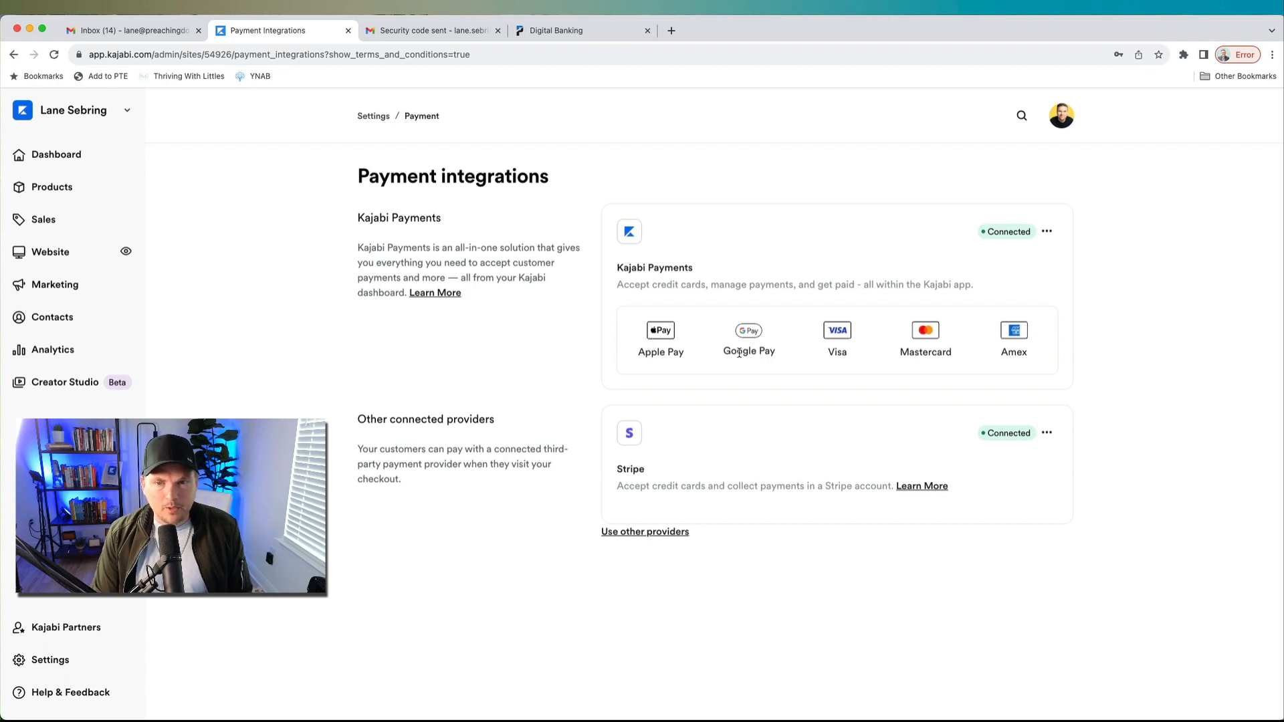
{"action": "mouse_move", "coordinate": [1022, 343]}
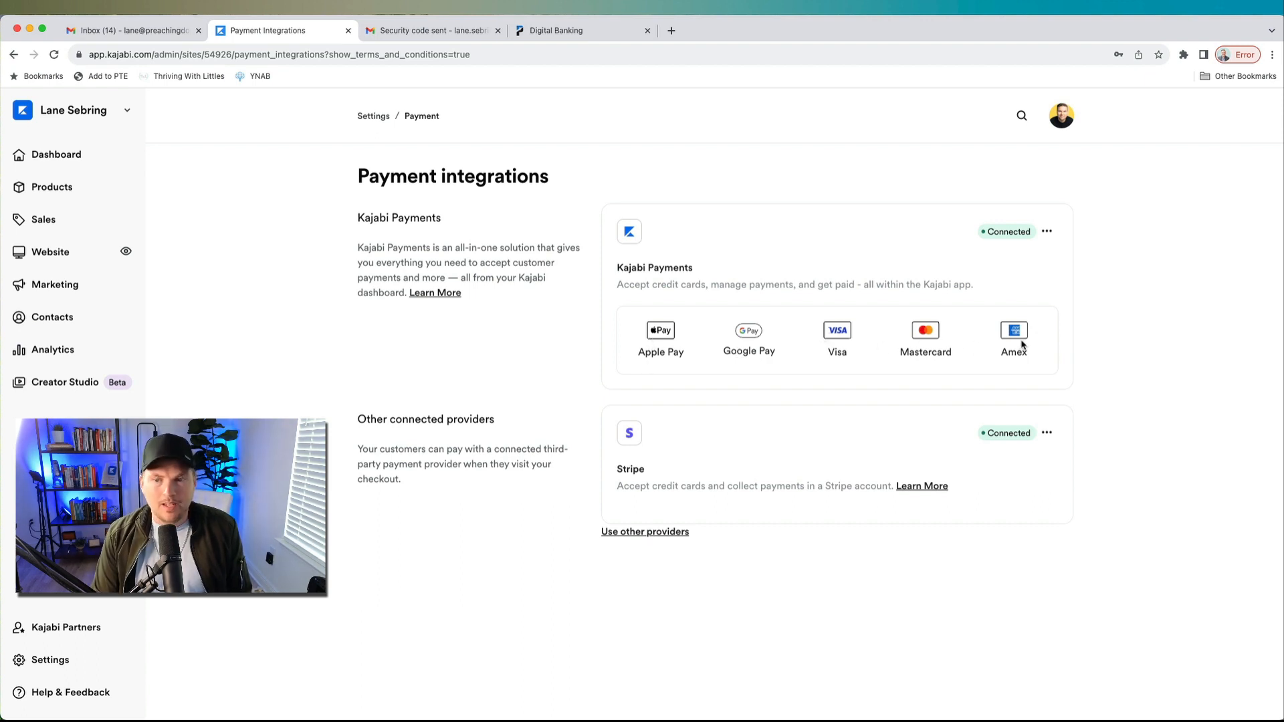
{"action": "mouse_move", "coordinate": [1172, 368]}
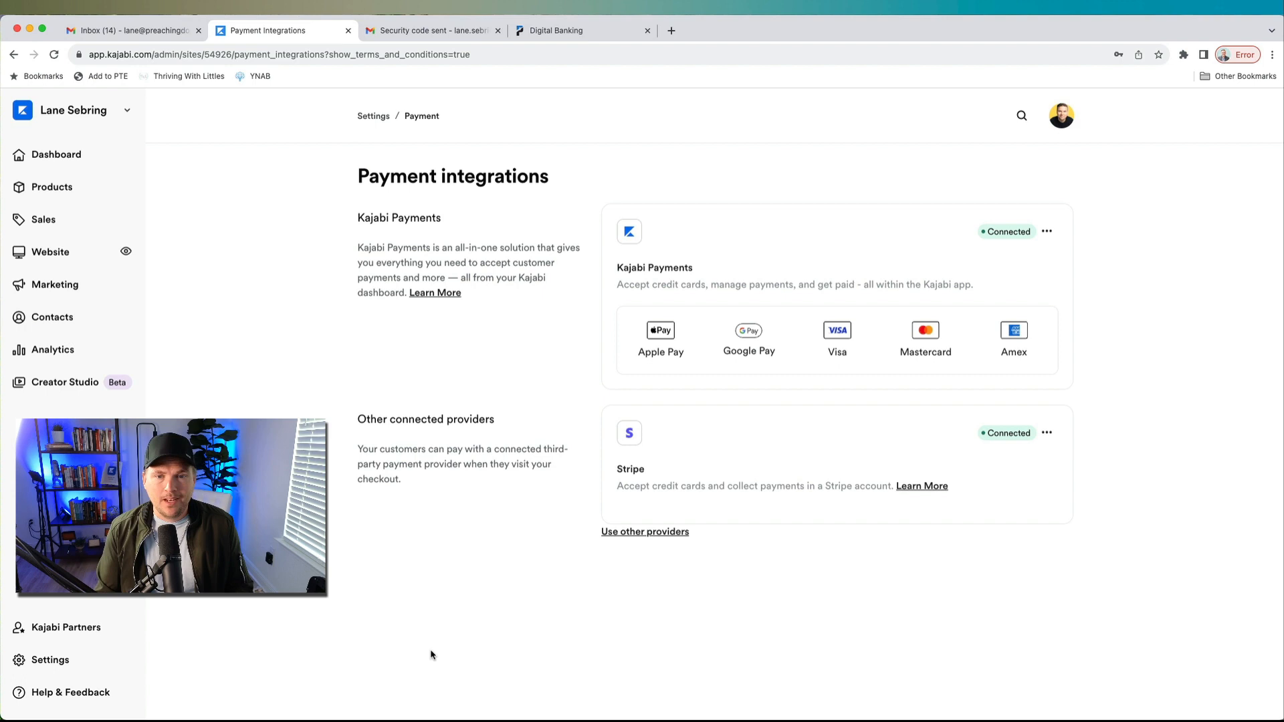
{"action": "mouse_move", "coordinate": [1019, 342]}
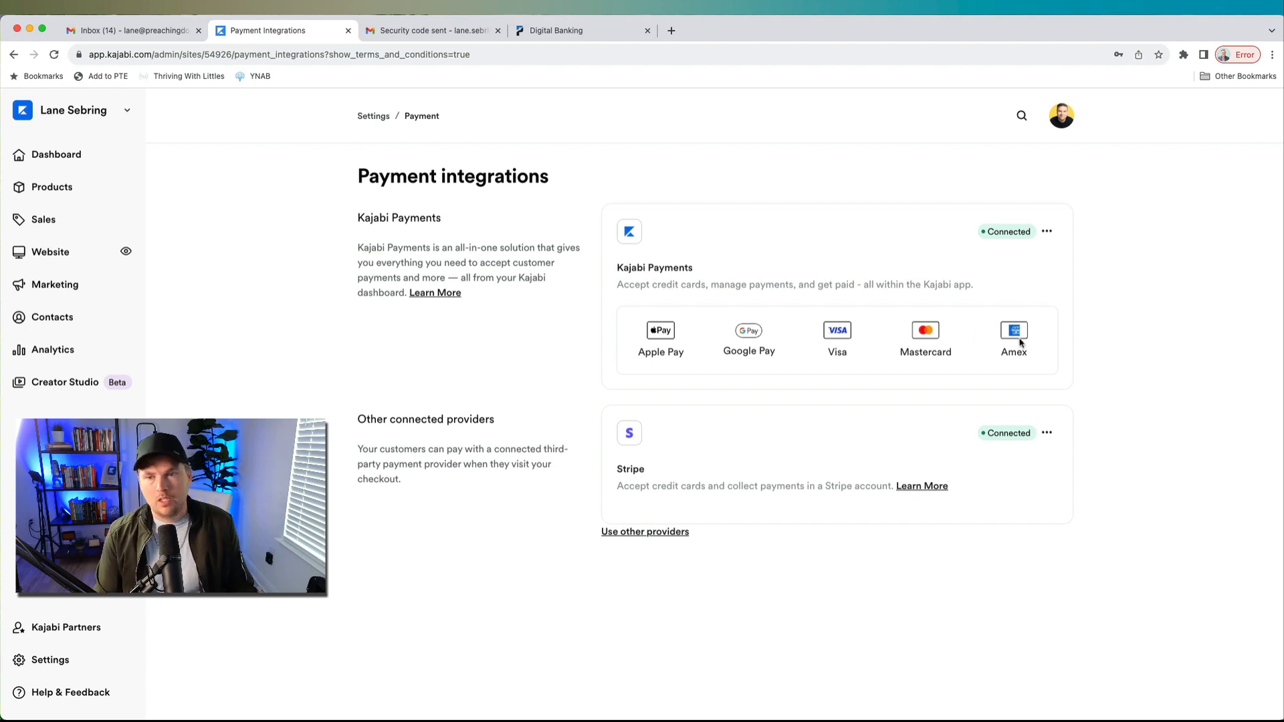
{"action": "mouse_move", "coordinate": [848, 384]}
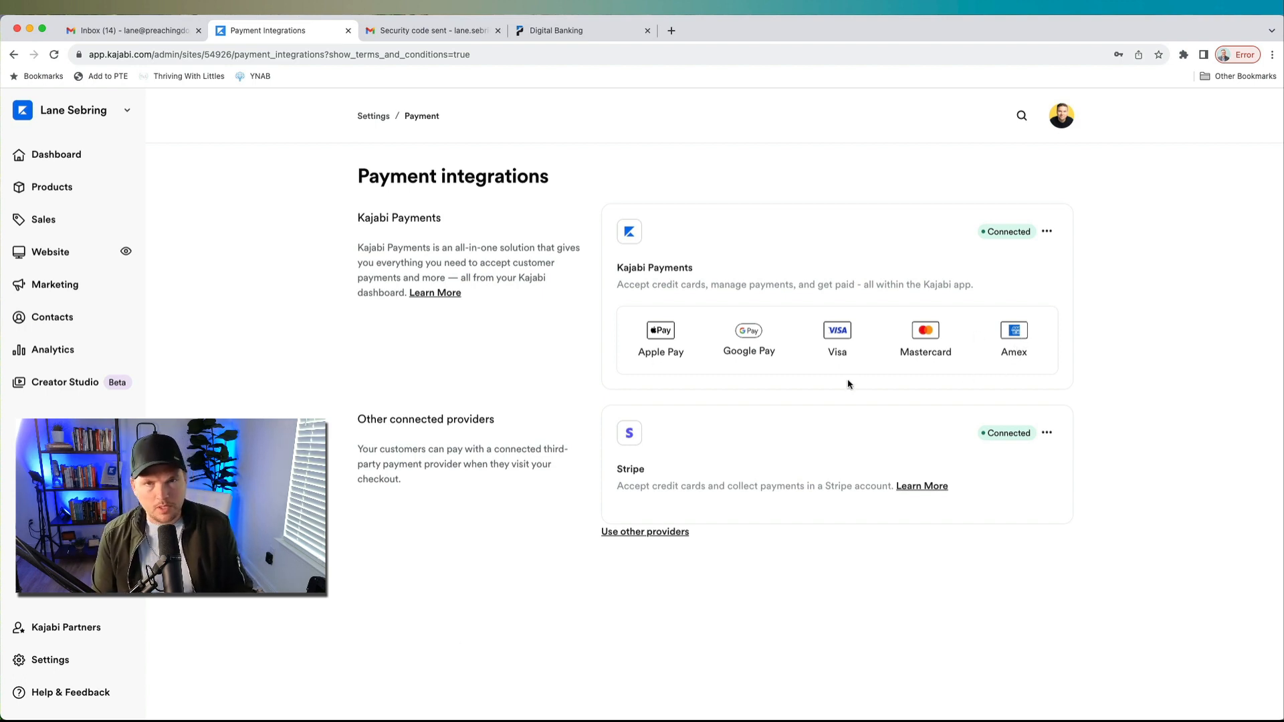